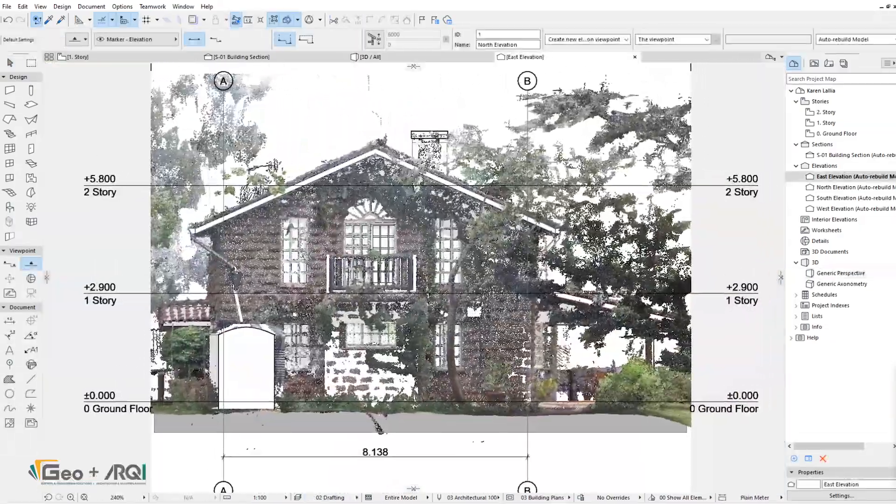
Switch the East Elevation to the 03 Plans - Preliminary layer set, hiding the point cloud
left_click(330, 497)
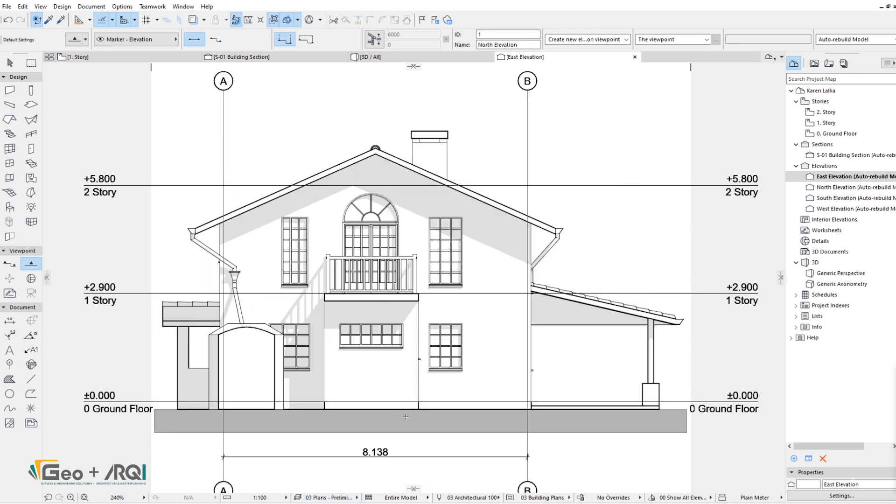
left_click(851, 187)
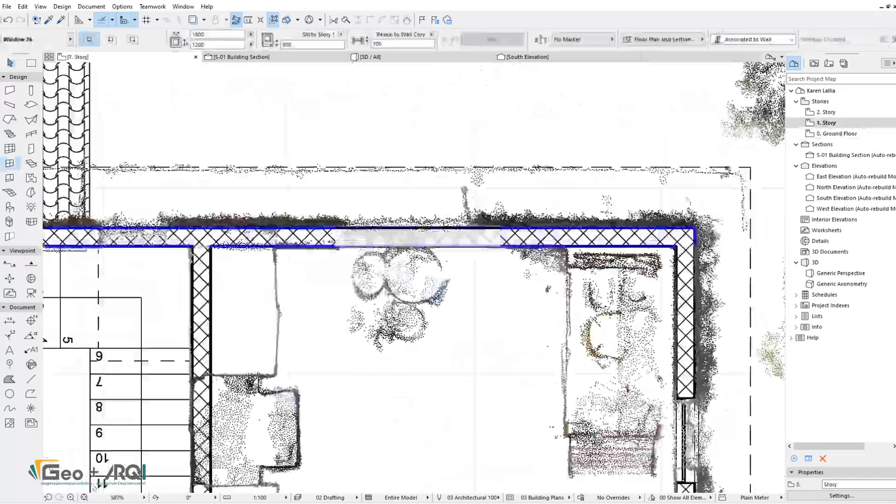
Open the Generic Perspective 3D window from the Project Map
left_click(841, 273)
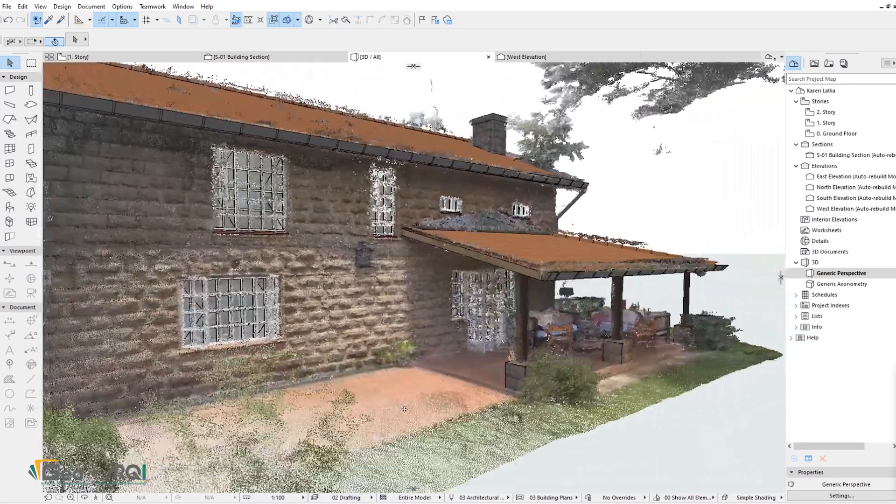
Set the 3D view's layer combination to 03 Plans - Preliminary so the point cloud disappears
left_click(347, 498)
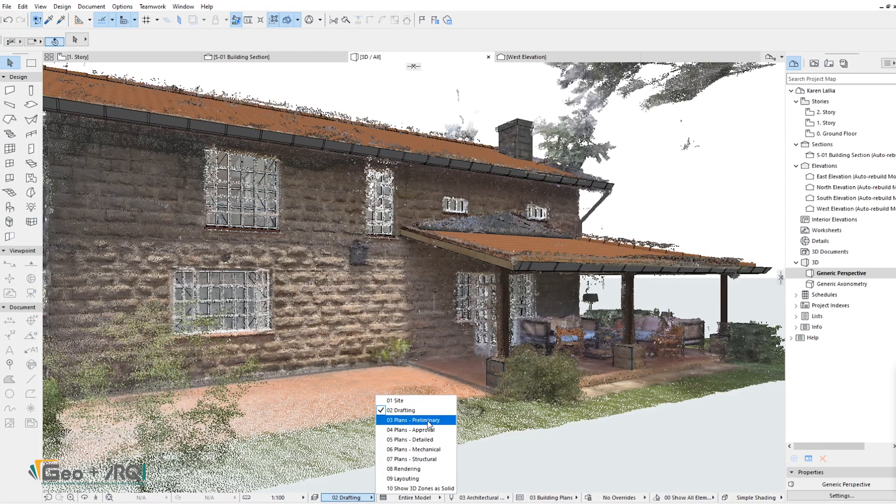
left_click(410, 419)
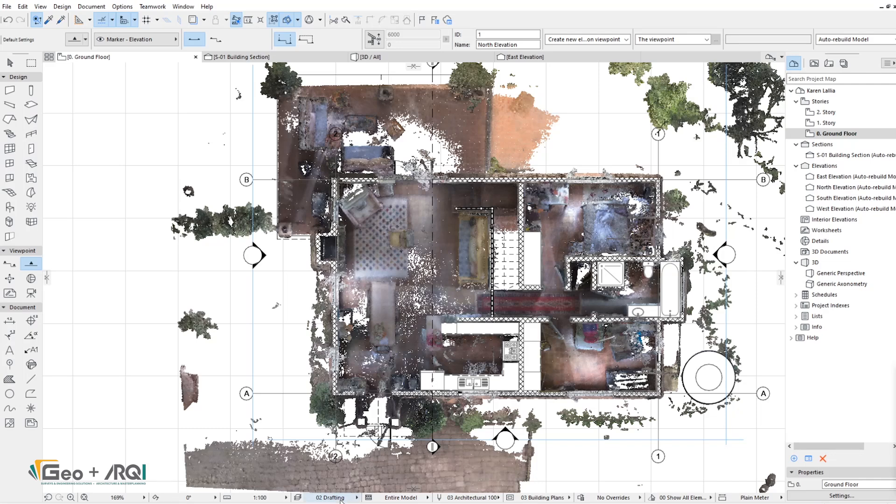
Hide the point cloud on the Ground Floor, review 1. Story, then open S-01 Building Section and the East Elevation
left_click(333, 498)
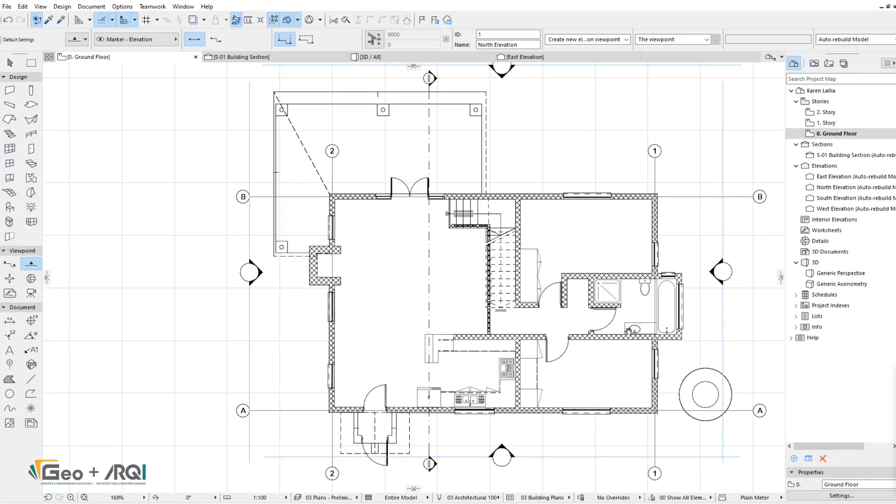
left_click(327, 497)
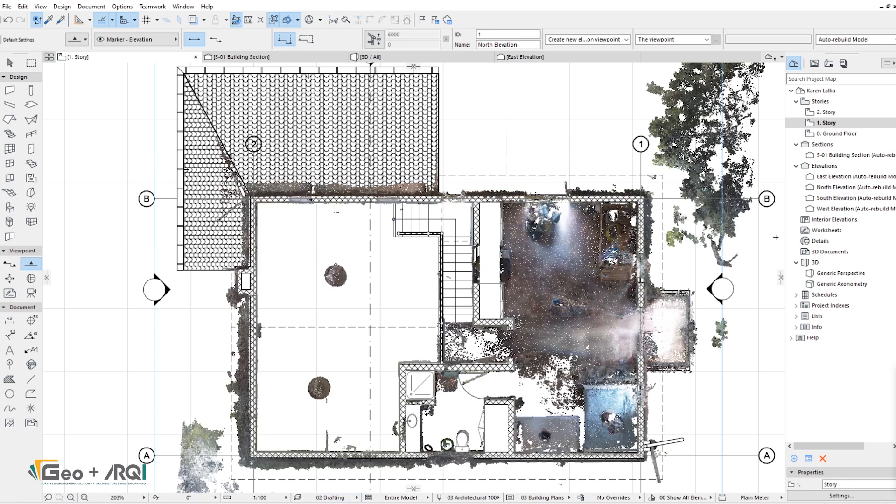
left_click(821, 144)
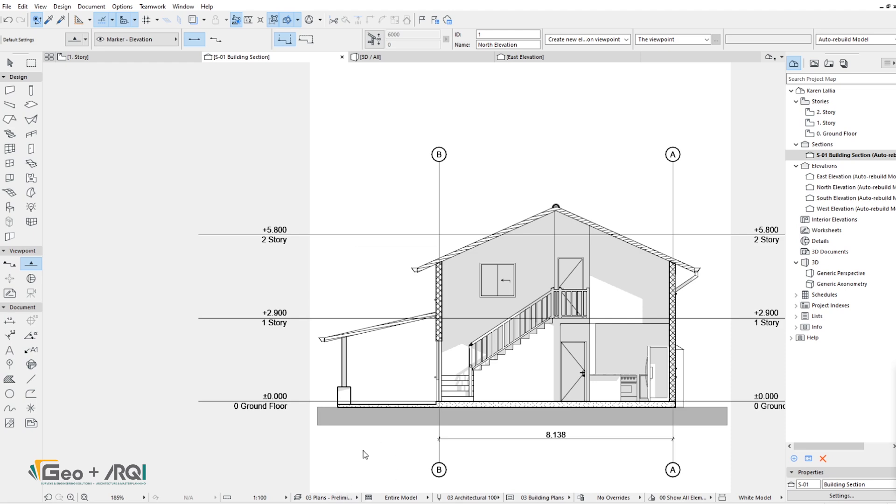
left_click(328, 498)
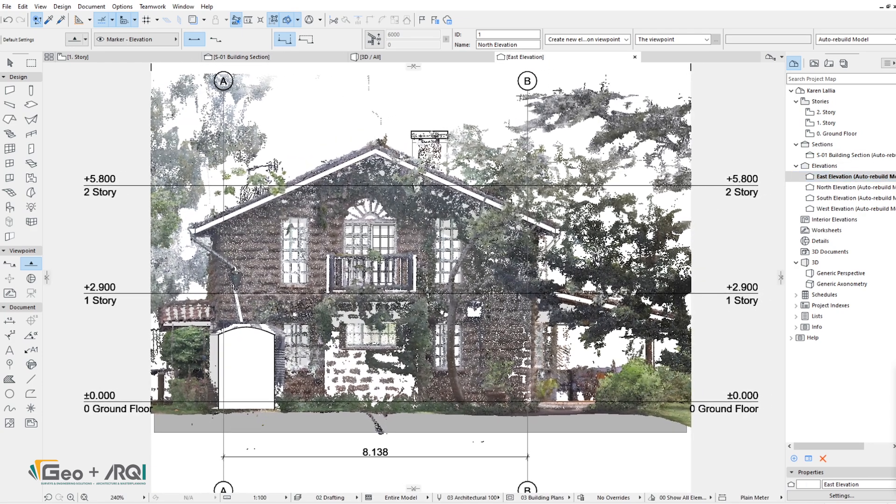
Toggle the West Elevation between 02 Drafting and 03 Plans - Preliminary, ending with the point cloud hidden
left_click(330, 498)
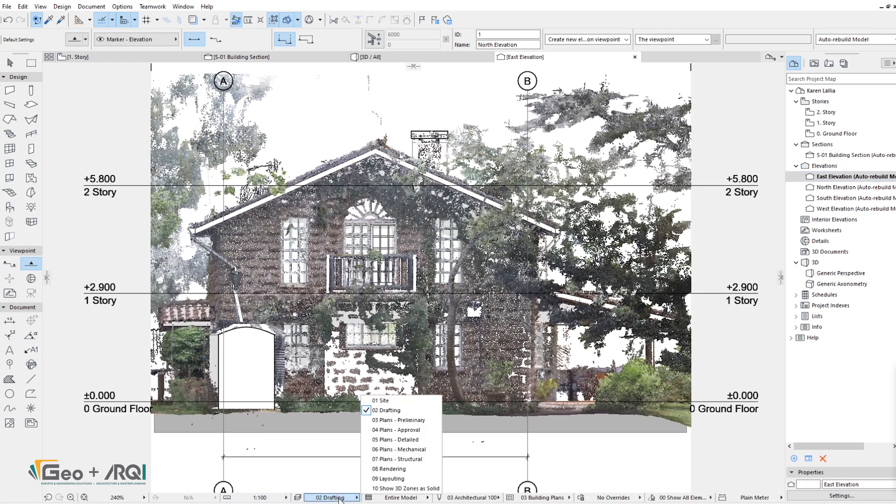
left_click(397, 420)
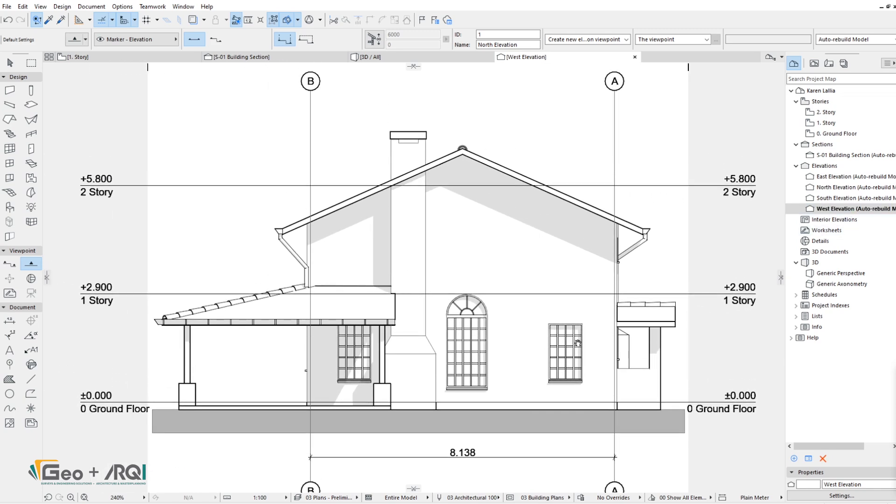
left_click(330, 497)
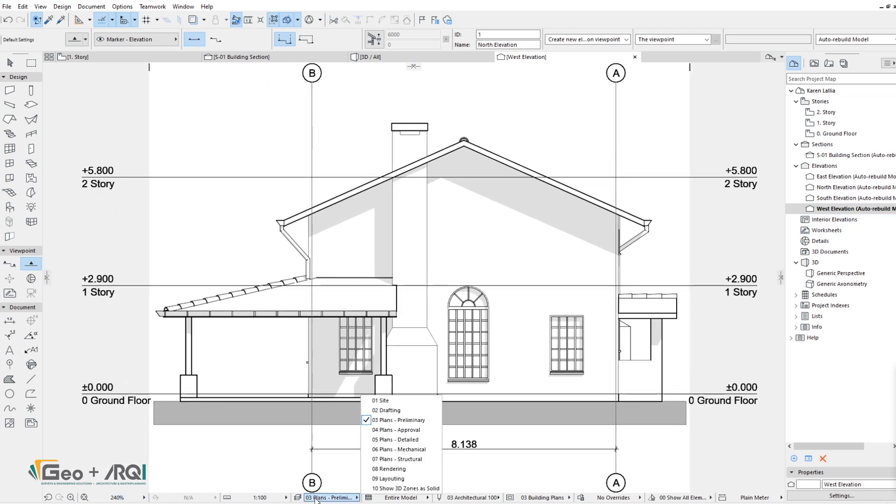
left_click(385, 410)
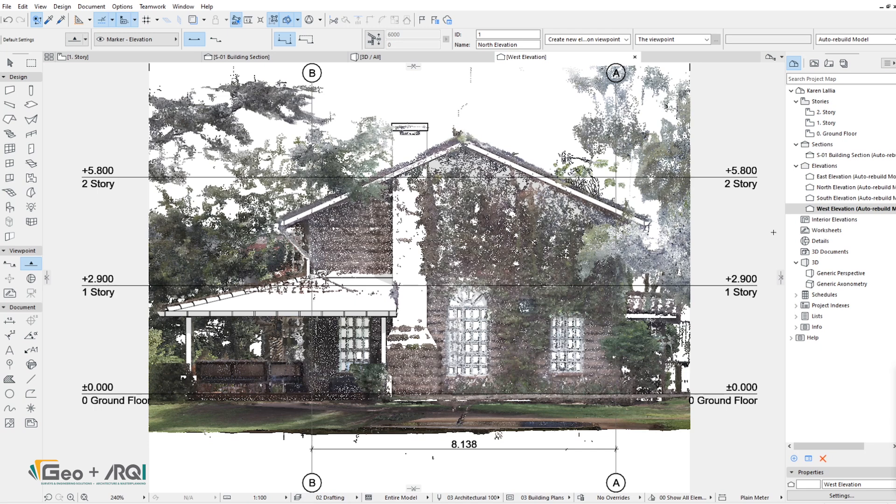
left_click(328, 498)
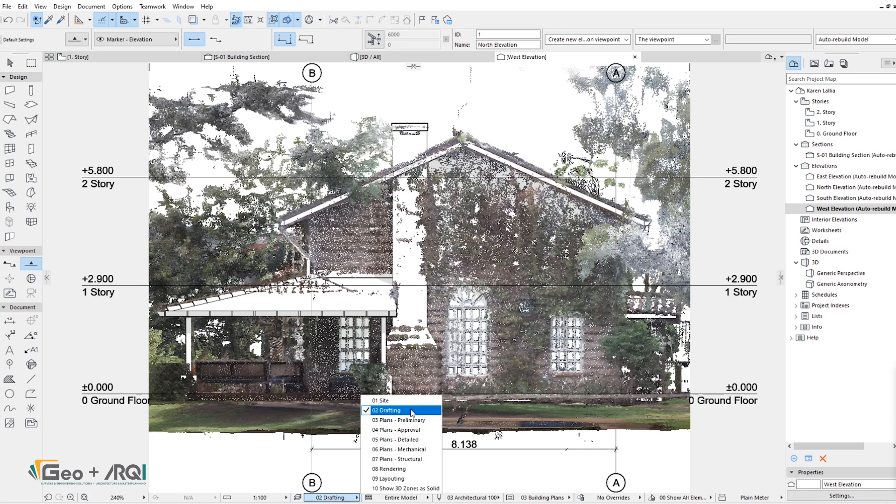
left_click(400, 419)
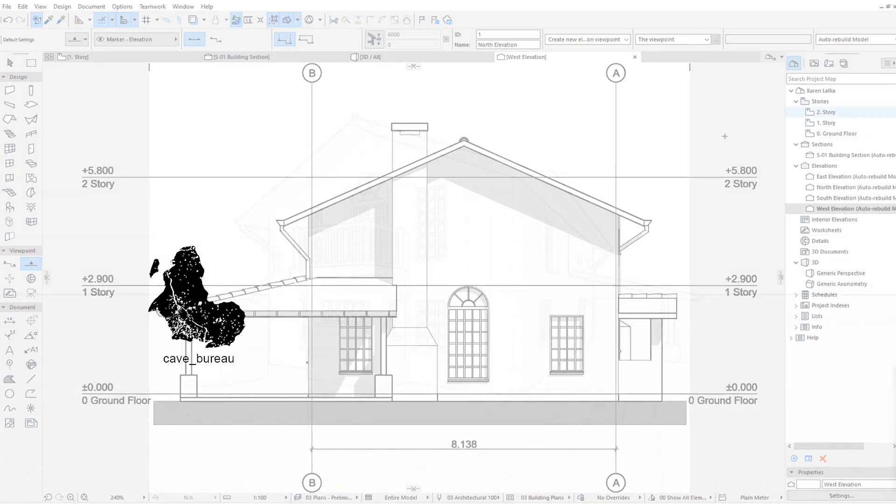